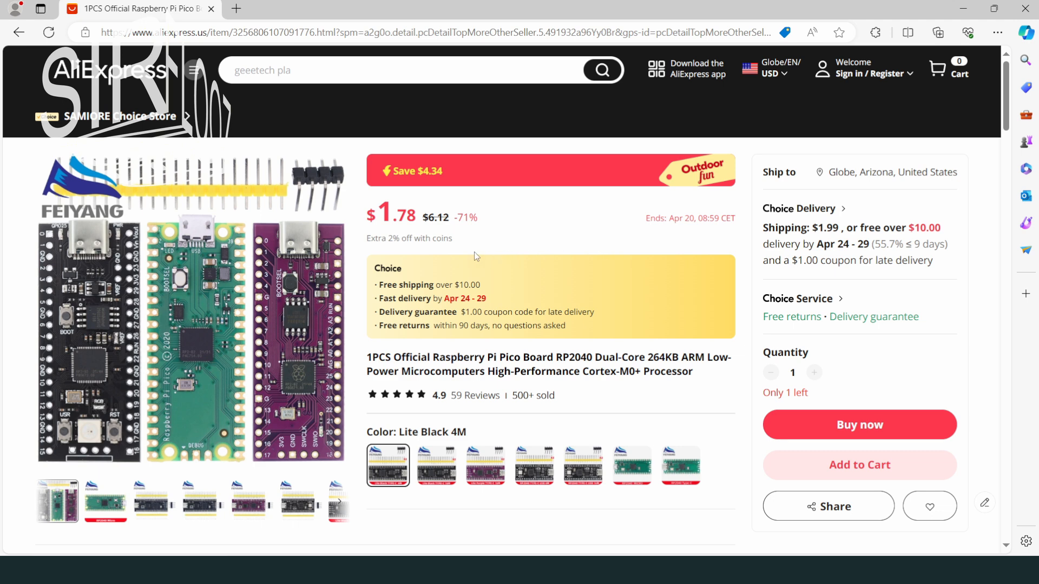
{"action": "mouse_move", "coordinate": [680, 229]}
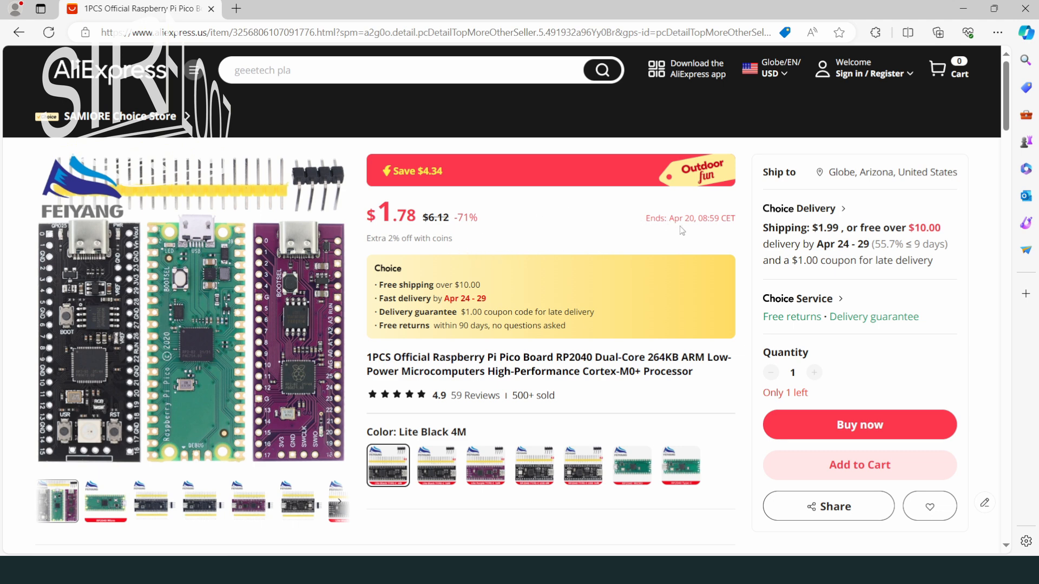
{"action": "mouse_move", "coordinate": [489, 232]}
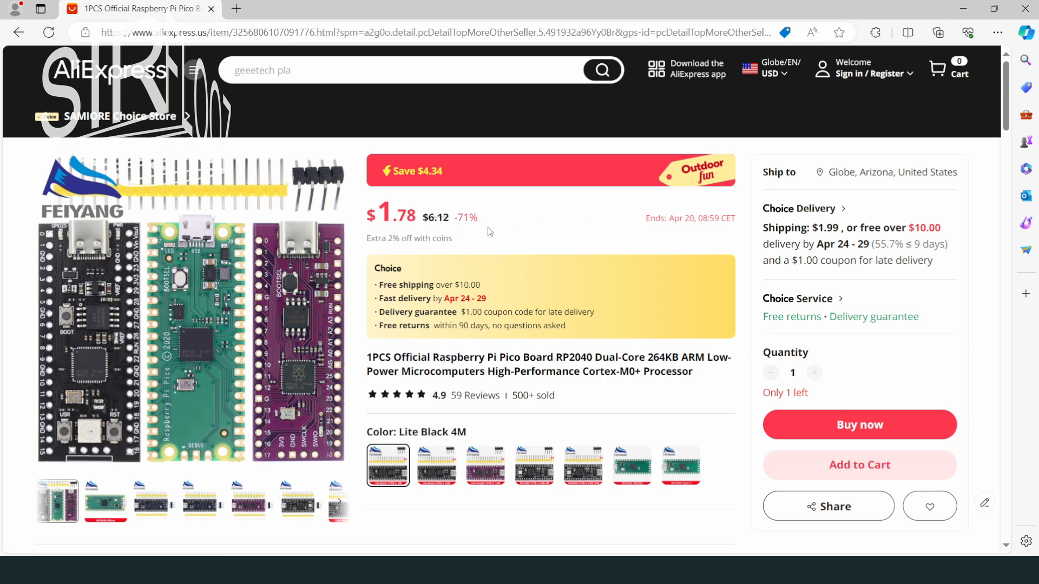
{"action": "mouse_move", "coordinate": [539, 238]}
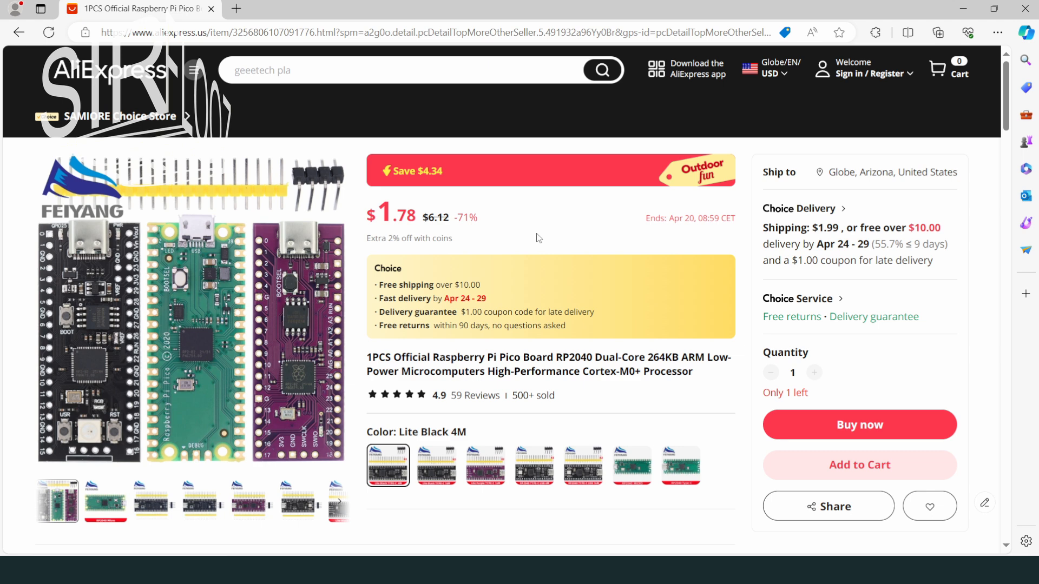
{"action": "mouse_move", "coordinate": [681, 231]}
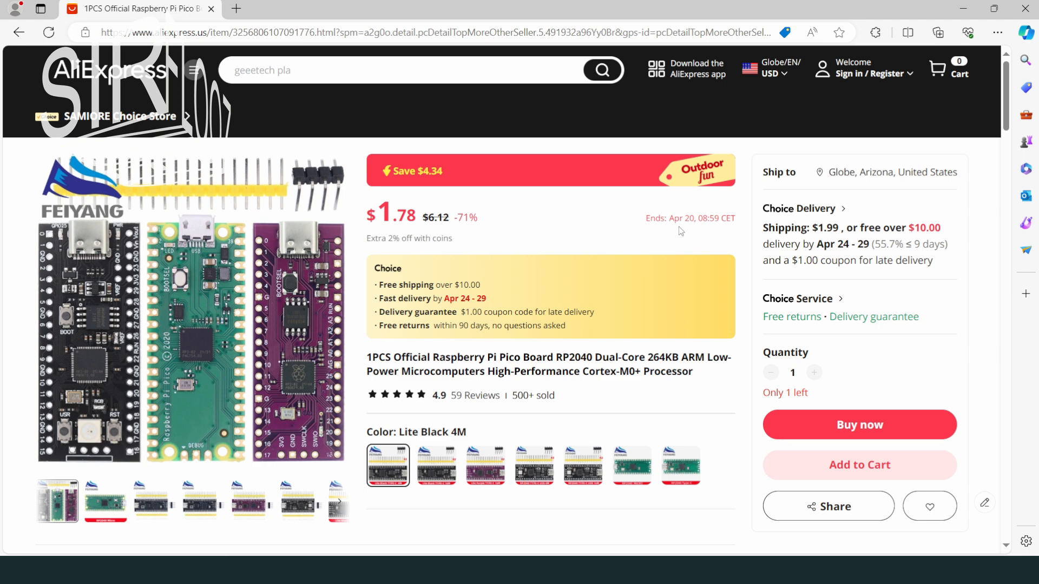
{"action": "mouse_move", "coordinate": [431, 228]}
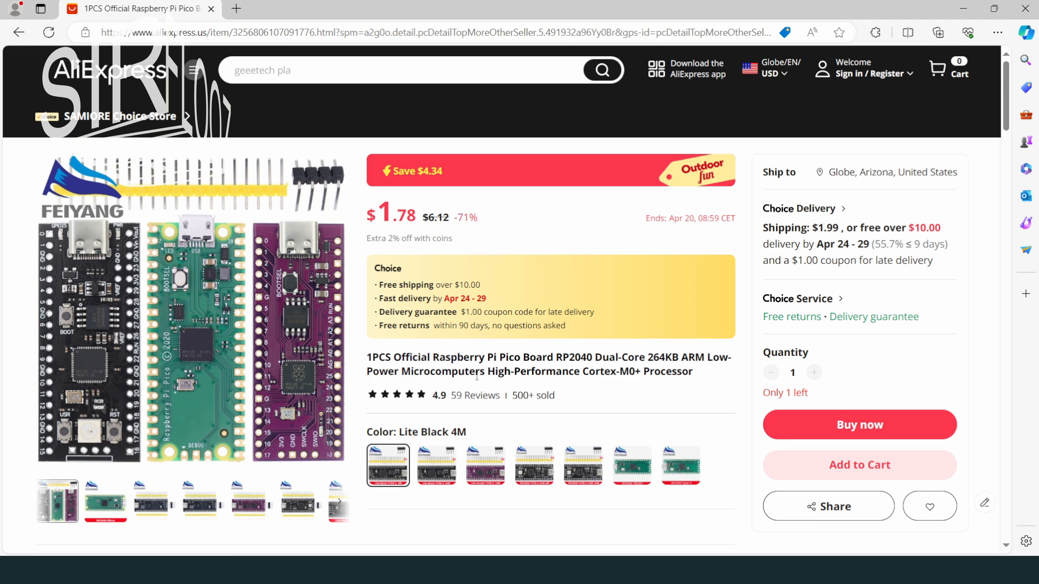
{"action": "mouse_move", "coordinate": [442, 410]}
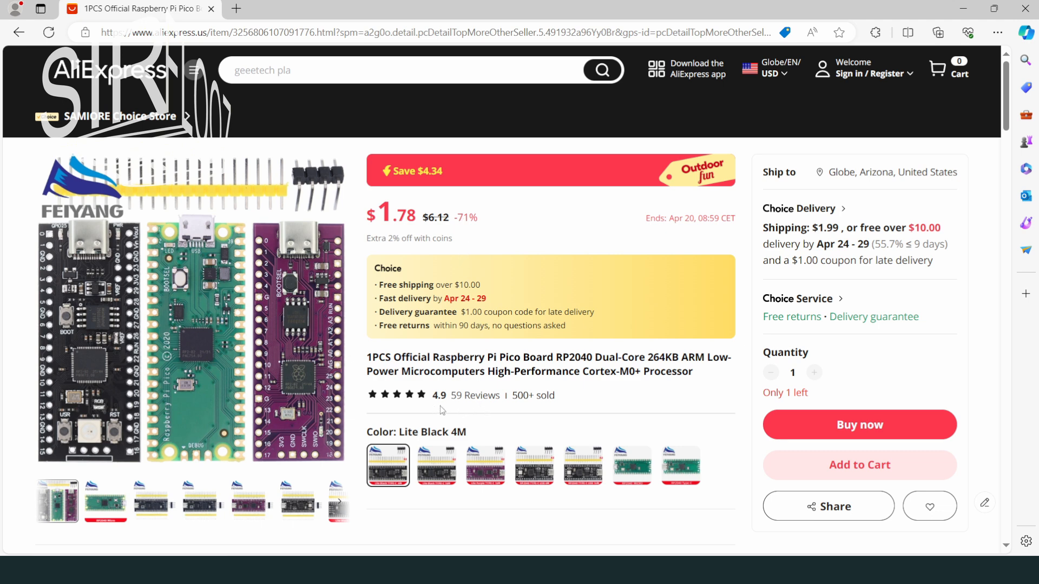
{"action": "mouse_move", "coordinate": [429, 424]}
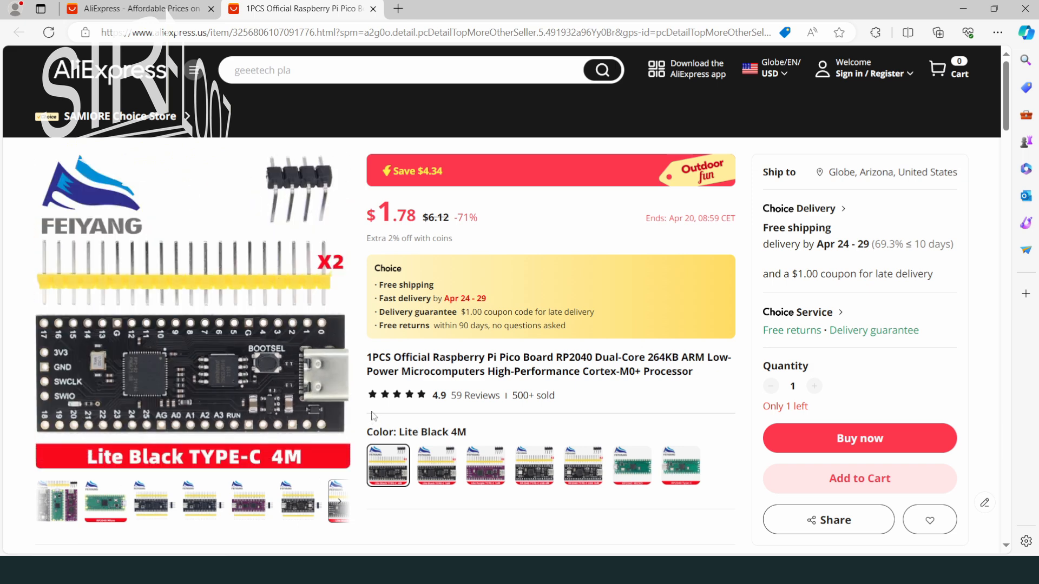
- Compare the Lite Black 16M, Lite Purple 16MB, TYPE-C 4MB/16MB, Micro and Type-C Pico variants, ending on RP2040 Type-C at $2.38
{"action": "left_click", "coordinate": [437, 465]}
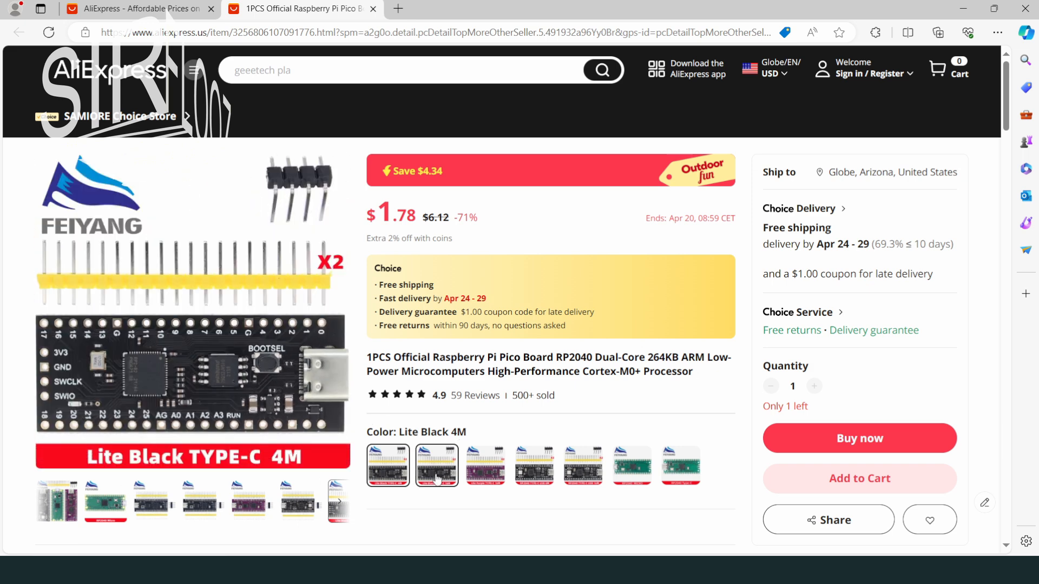
{"action": "left_click", "coordinate": [436, 466]}
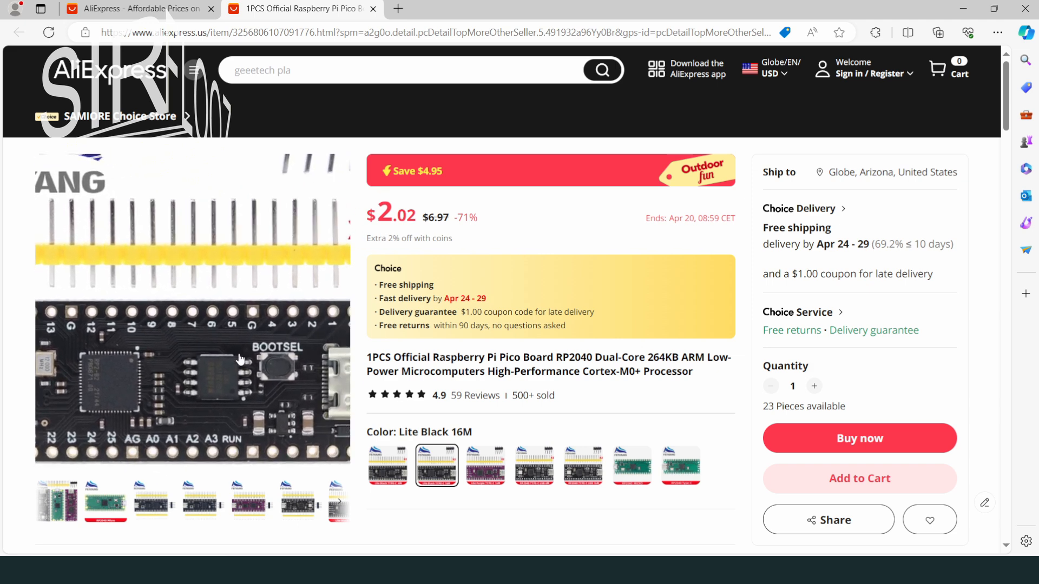
{"action": "left_click", "coordinate": [485, 464]}
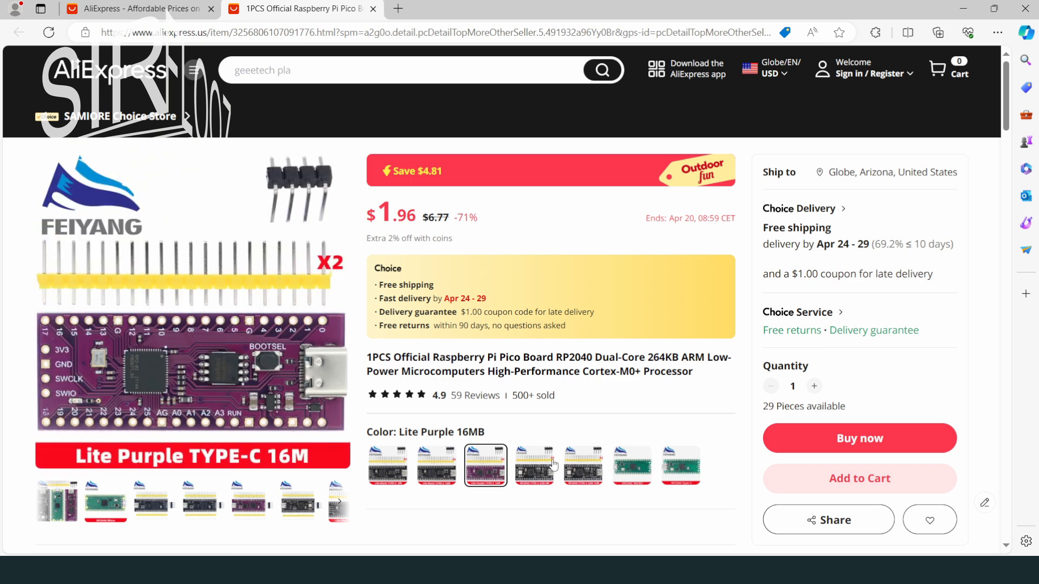
{"action": "left_click", "coordinate": [533, 466]}
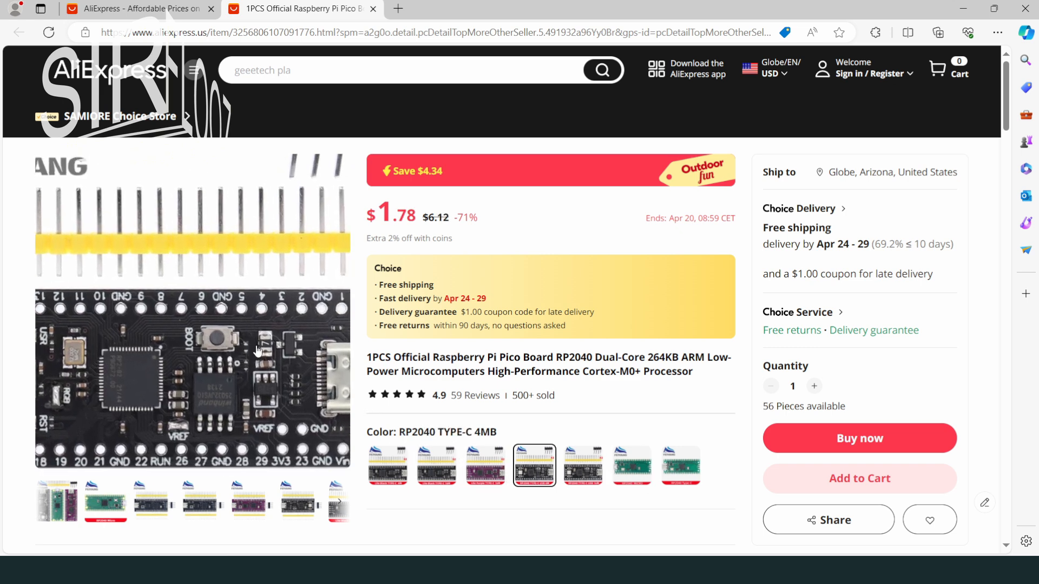
{"action": "left_click", "coordinate": [250, 500]}
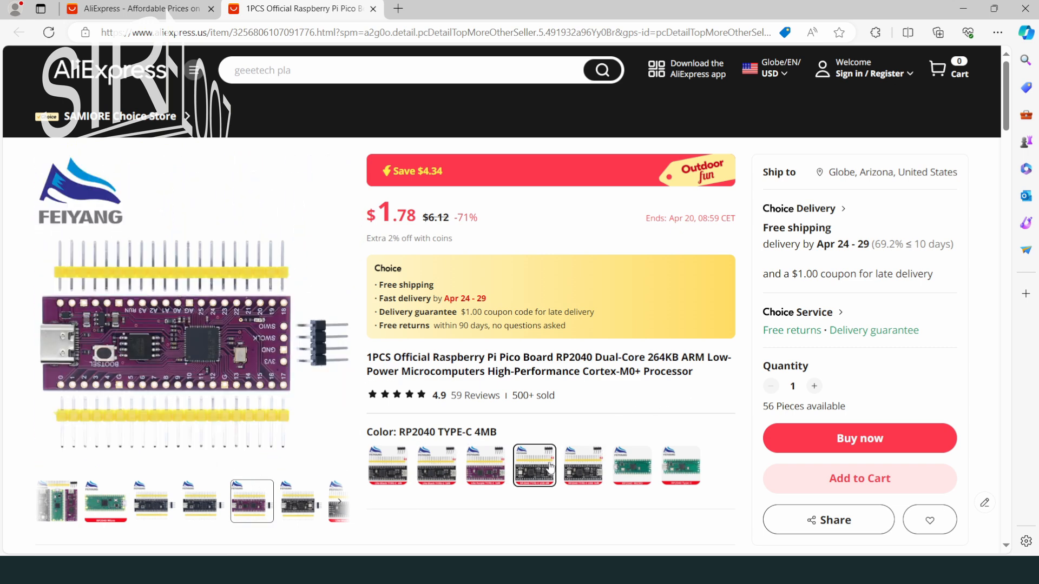
{"action": "left_click", "coordinate": [583, 465]}
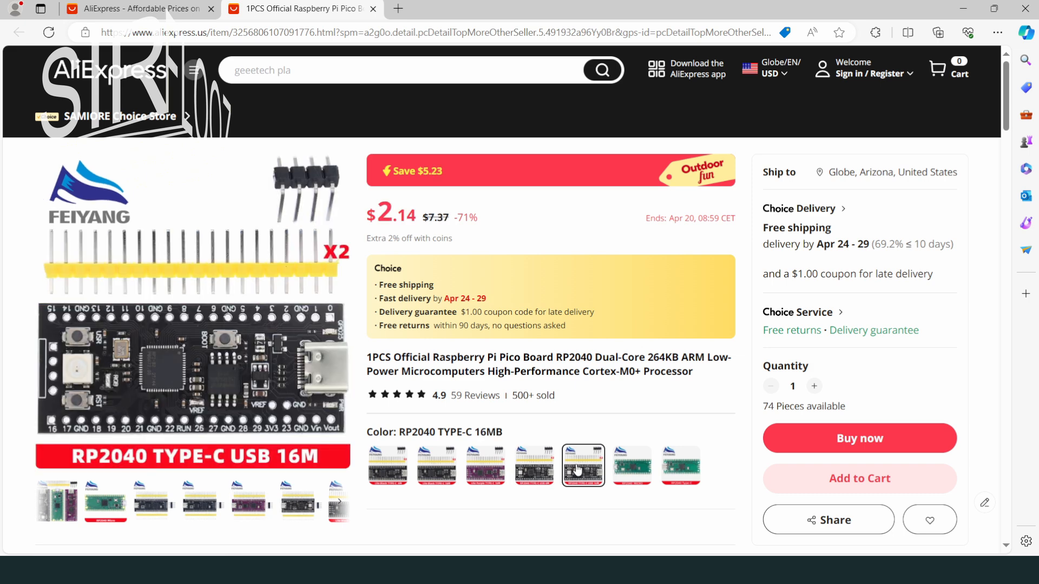
{"action": "mouse_move", "coordinate": [563, 456]}
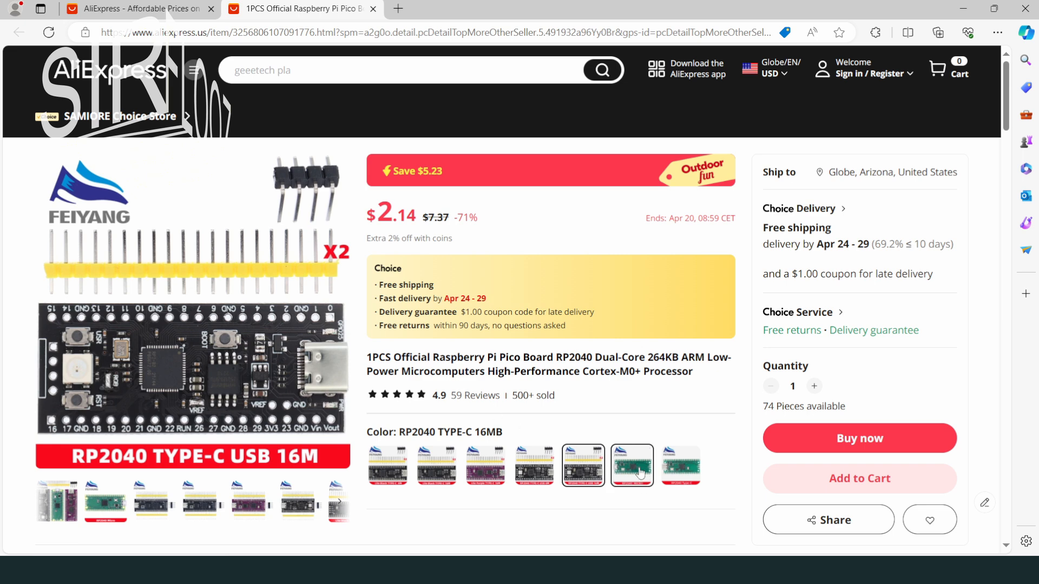
{"action": "left_click", "coordinate": [631, 464]}
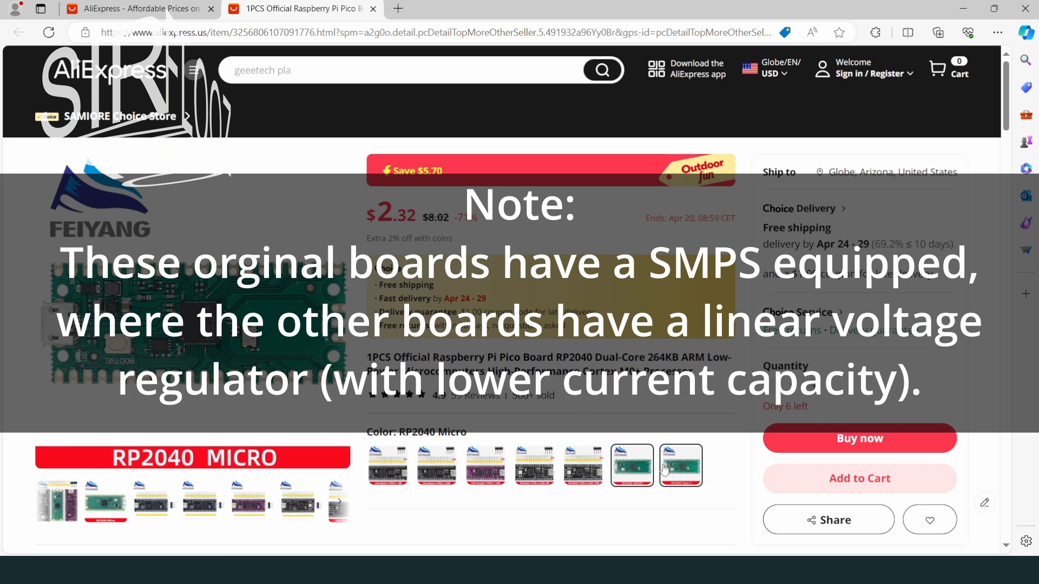
{"action": "left_click", "coordinate": [680, 465]}
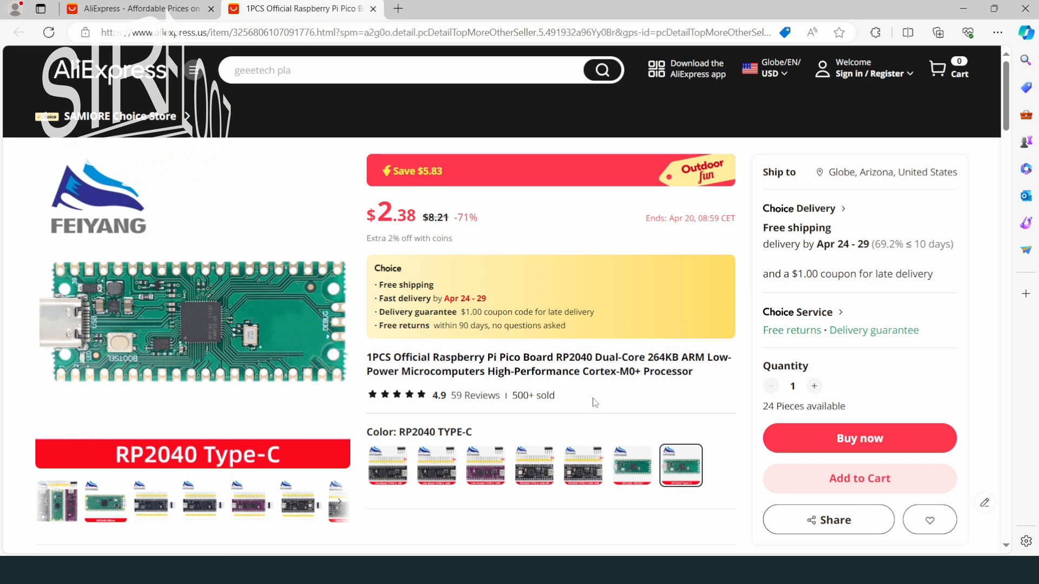
{"action": "mouse_move", "coordinate": [657, 432]}
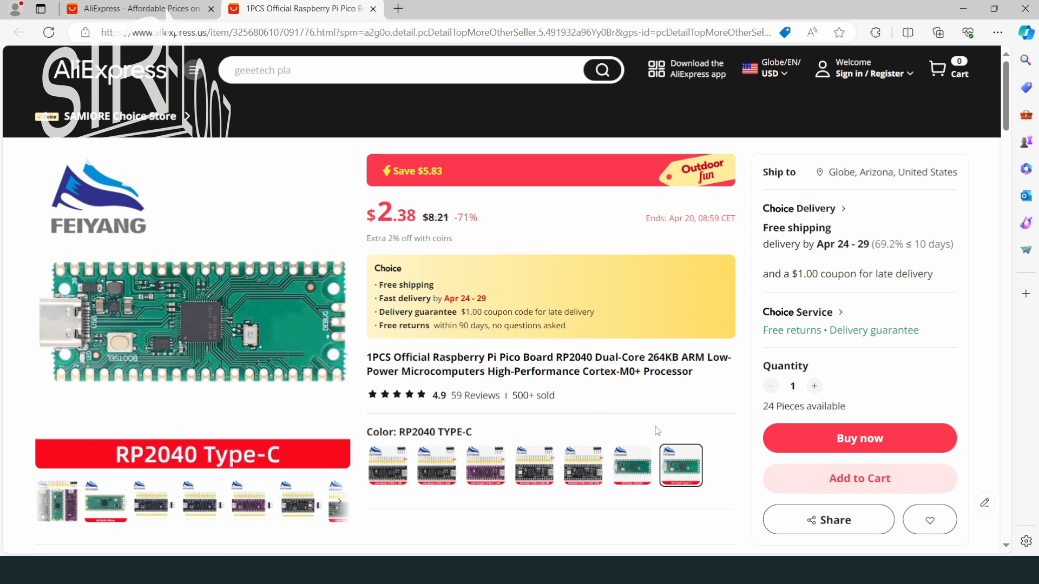
{"action": "mouse_move", "coordinate": [648, 398]}
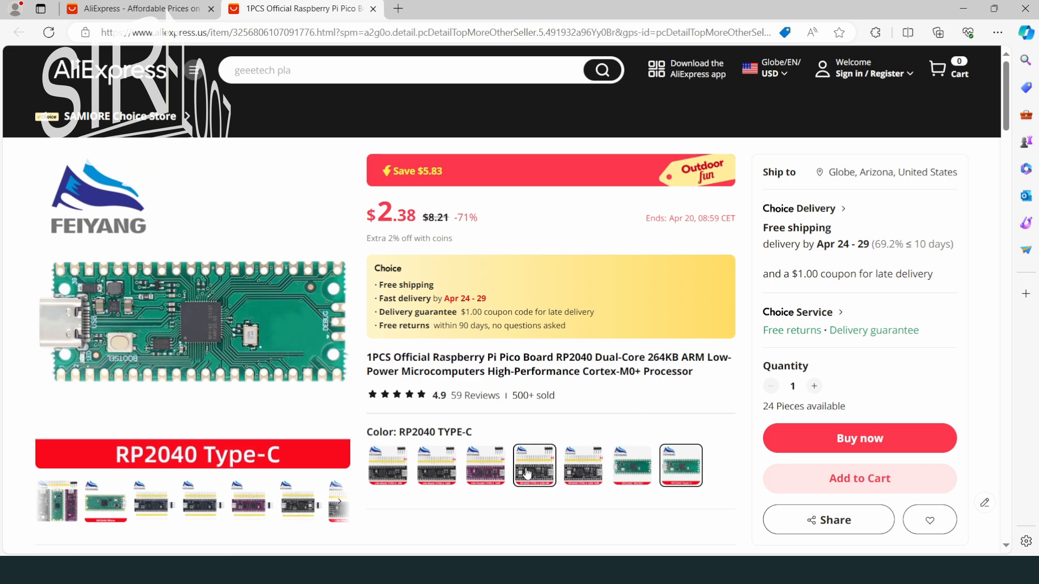
- Add the Lite Purple 16MB Pico board to the cart
{"action": "left_click", "coordinate": [485, 465]}
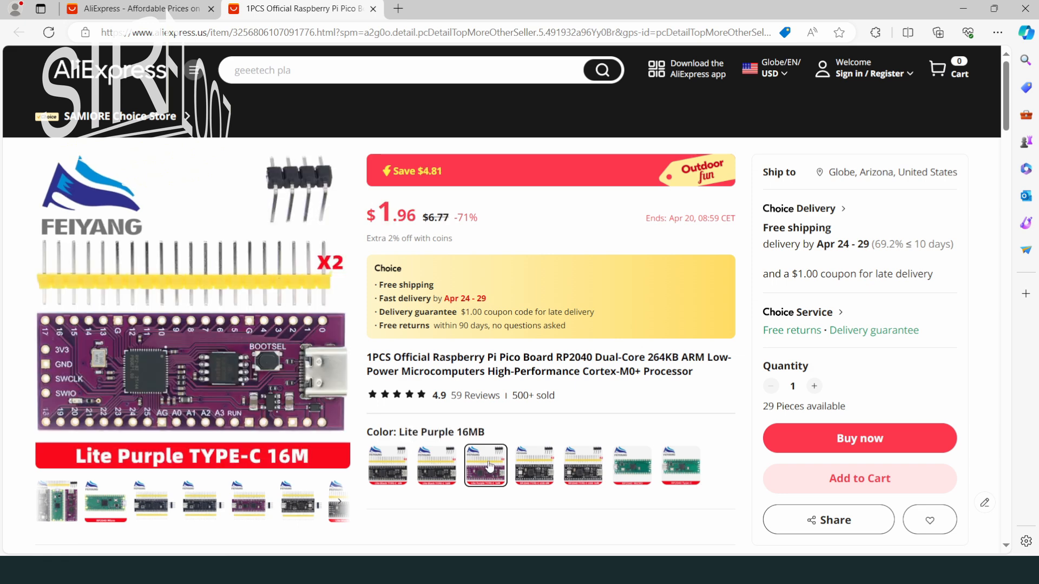
{"action": "mouse_move", "coordinate": [590, 405]}
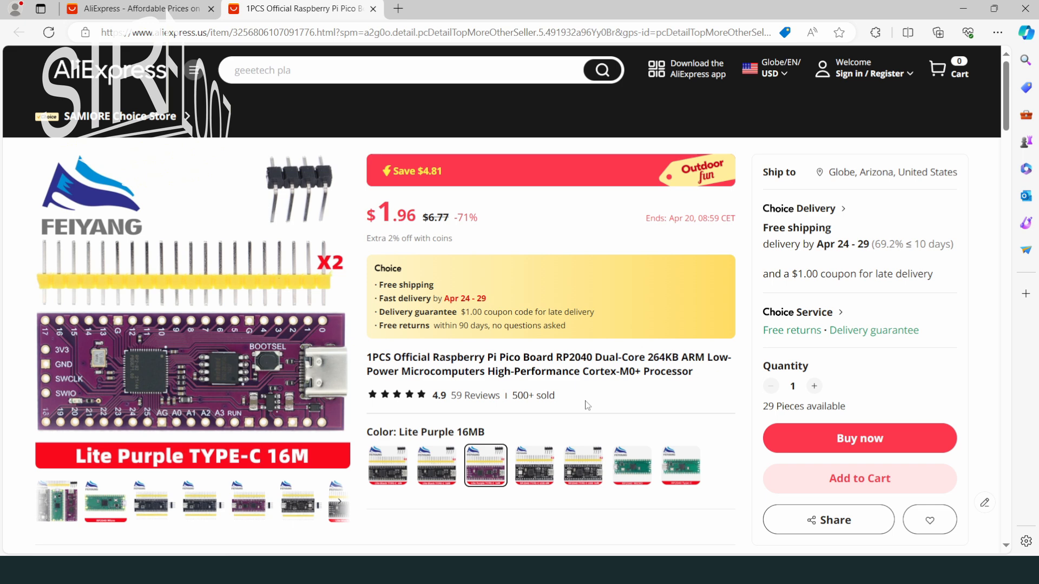
{"action": "mouse_move", "coordinate": [578, 408]}
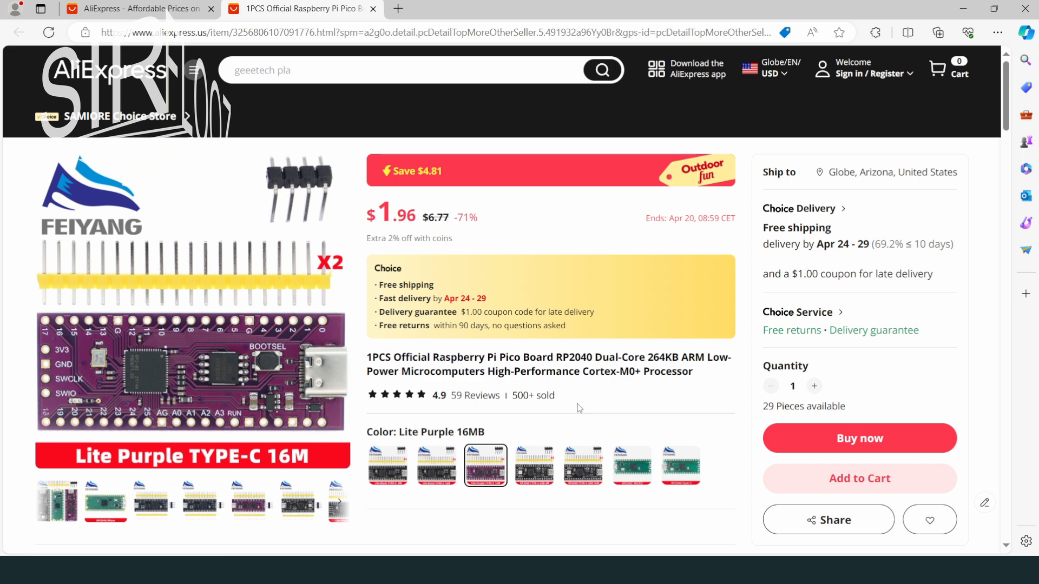
{"action": "mouse_move", "coordinate": [568, 416]}
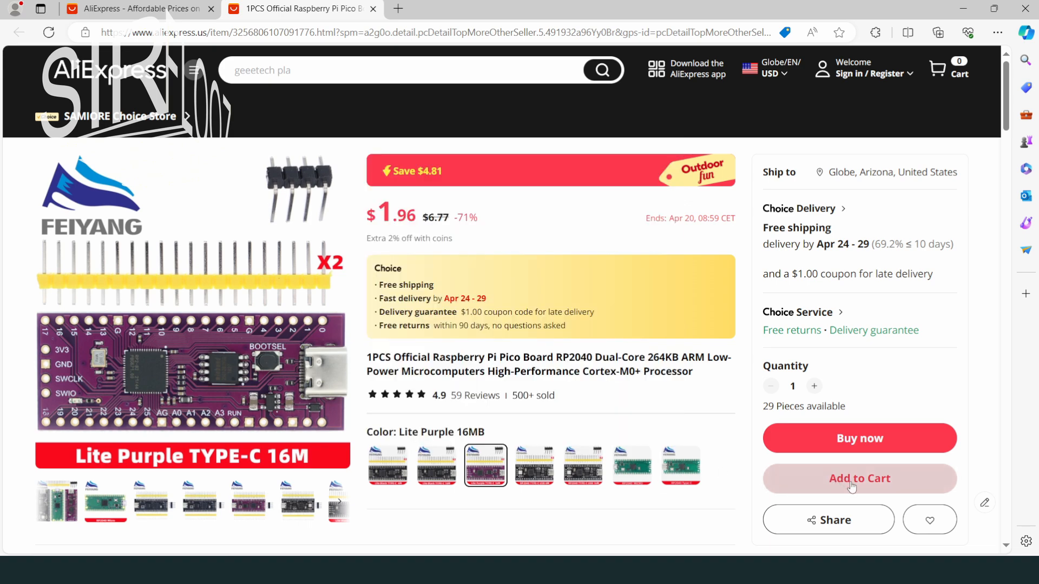
{"action": "mouse_move", "coordinate": [850, 483]}
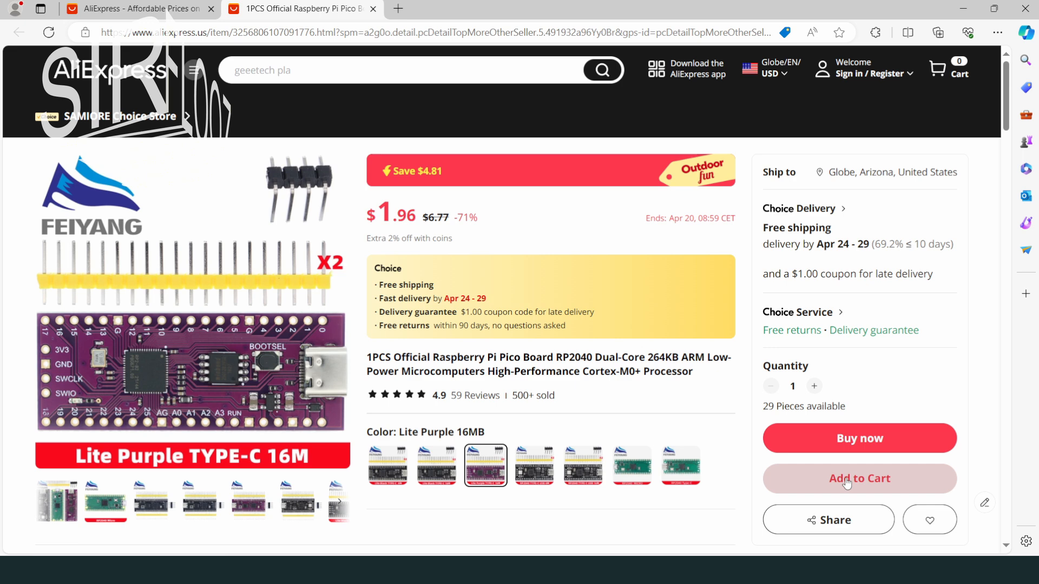
{"action": "left_click", "coordinate": [859, 478]}
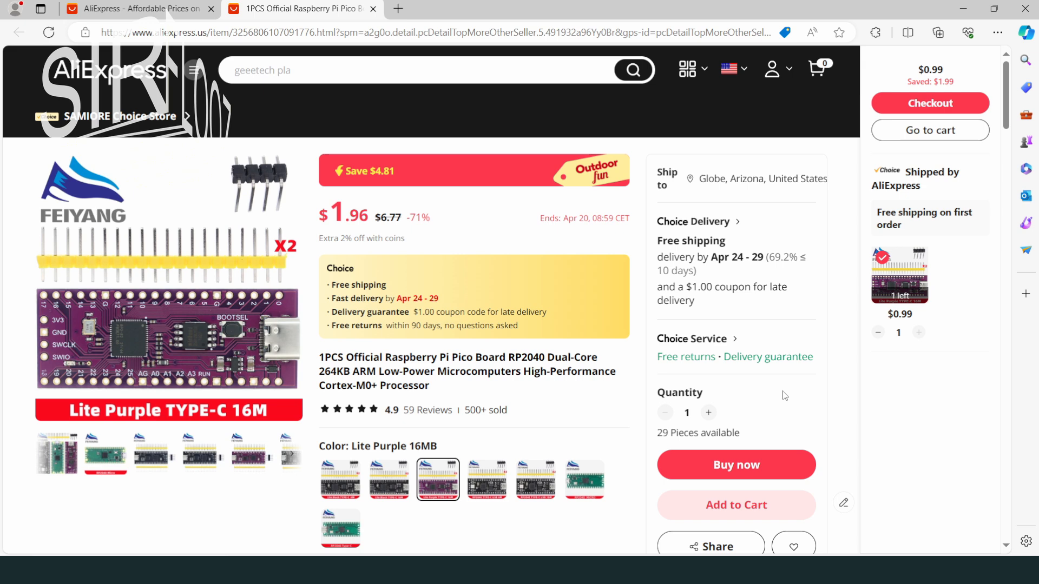
{"action": "mouse_move", "coordinate": [781, 420]}
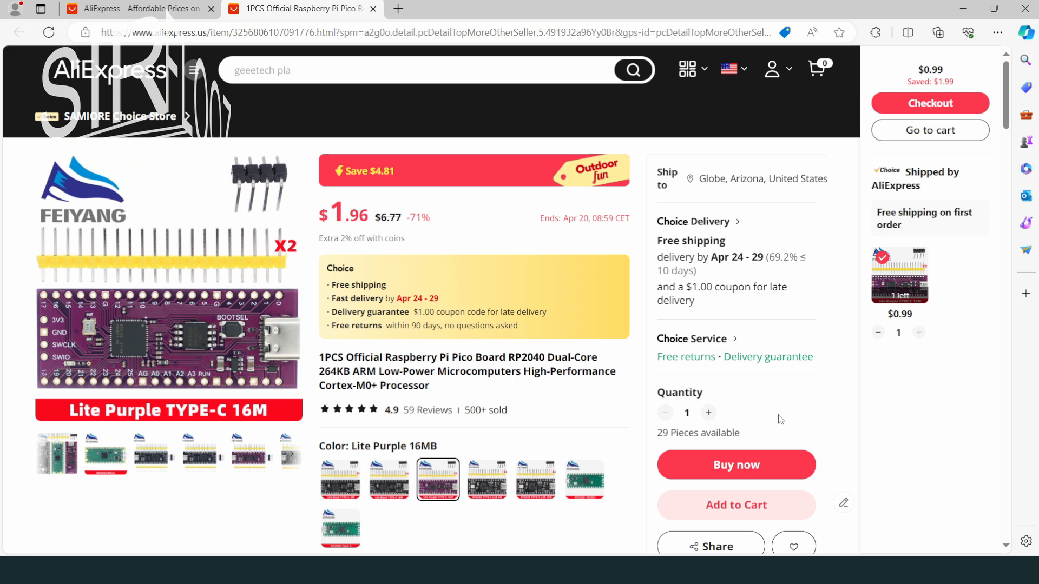
{"action": "mouse_move", "coordinate": [580, 403]}
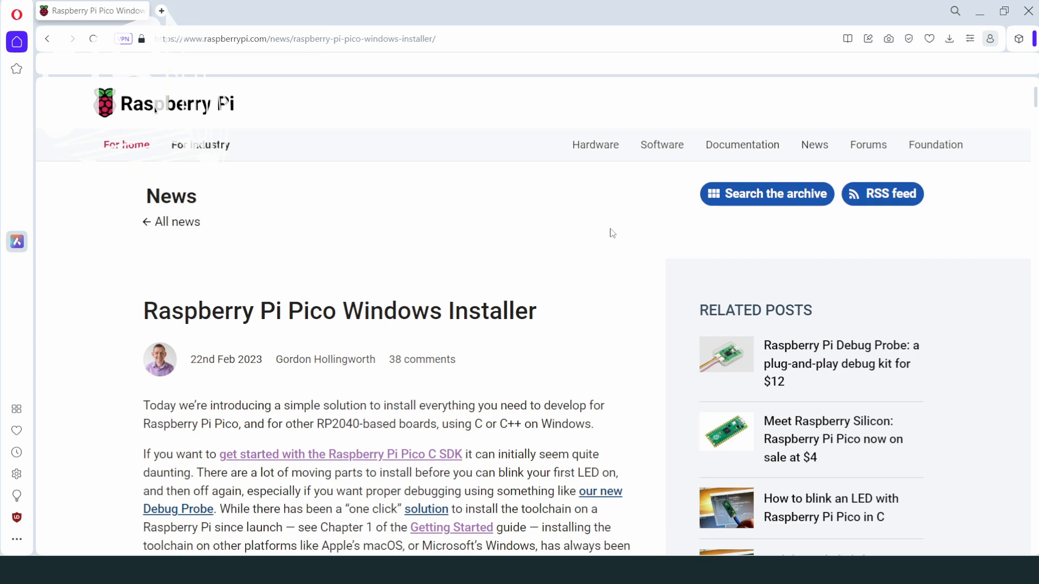
- Scroll the Pico Windows installer article down to the toolchain and Visual Studio Code sections
{"action": "scroll", "scroll_direction": "down", "scroll_amount": 3}
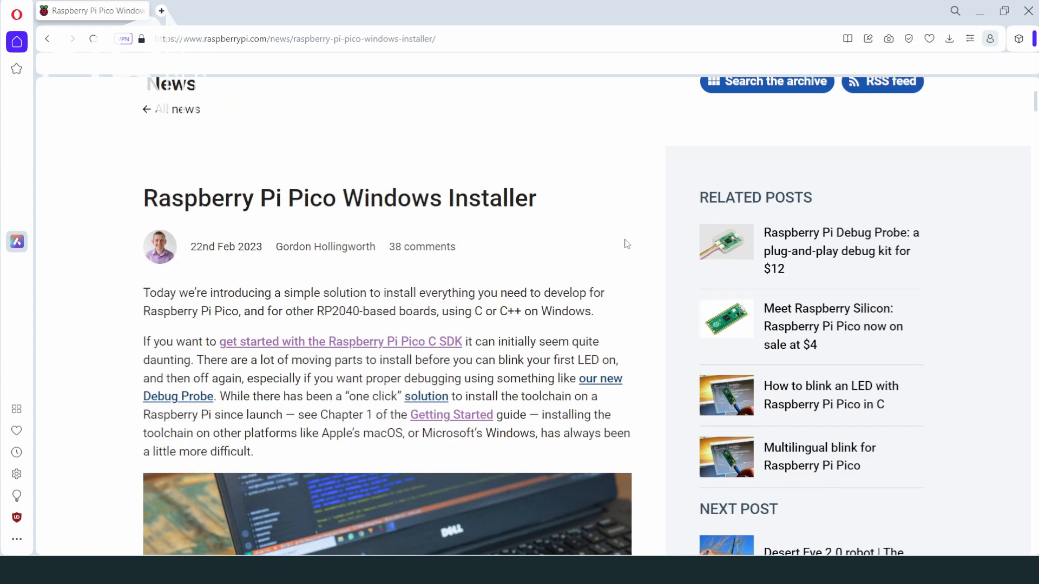
{"action": "scroll", "scroll_direction": "down", "scroll_amount": 3}
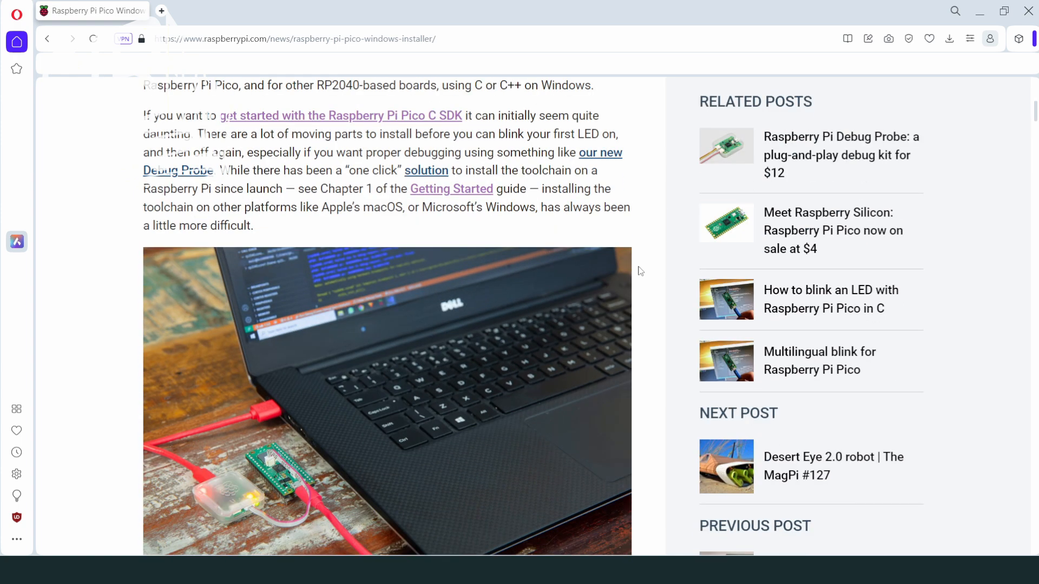
{"action": "scroll", "scroll_direction": "down", "scroll_amount": 3}
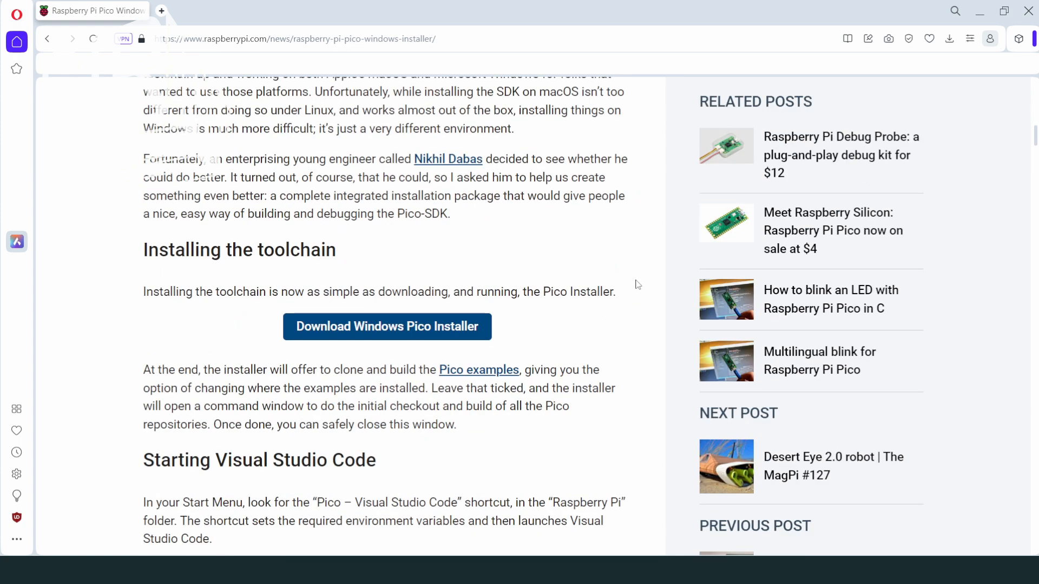
{"action": "scroll", "scroll_direction": "down", "scroll_amount": 3}
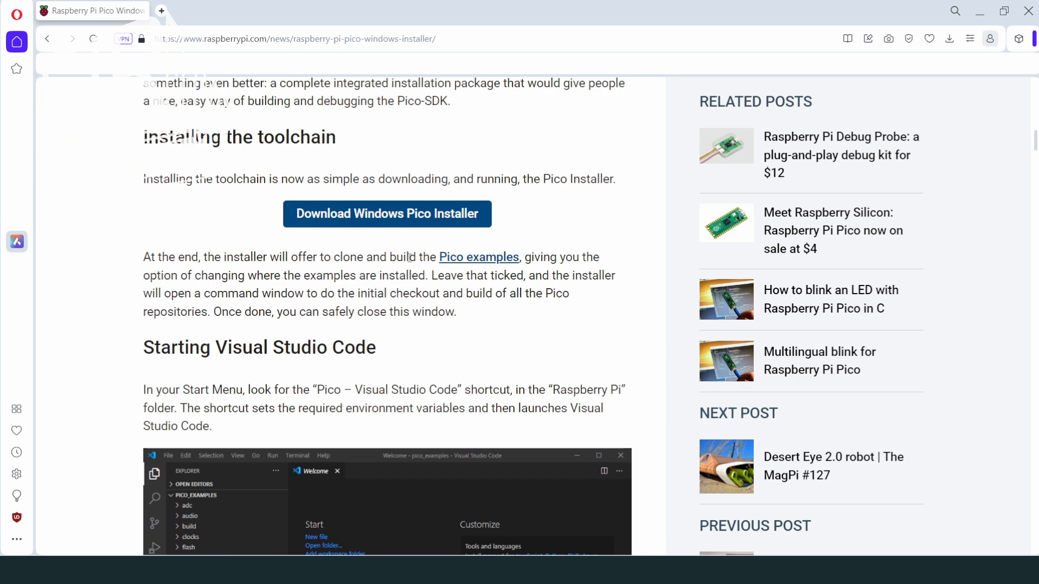
{"action": "mouse_move", "coordinate": [355, 213]}
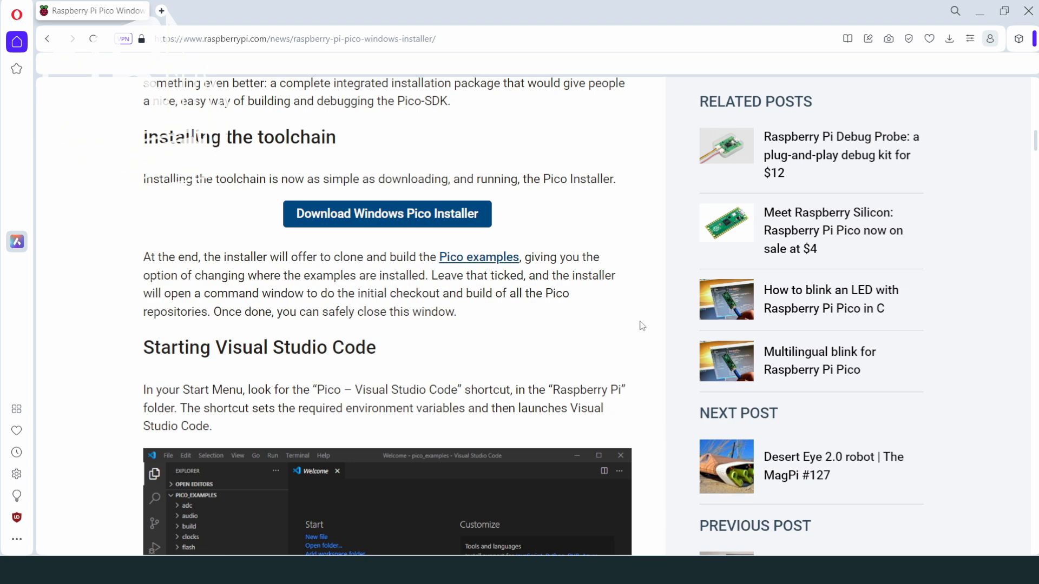
{"action": "scroll", "scroll_direction": "down", "scroll_amount": 3}
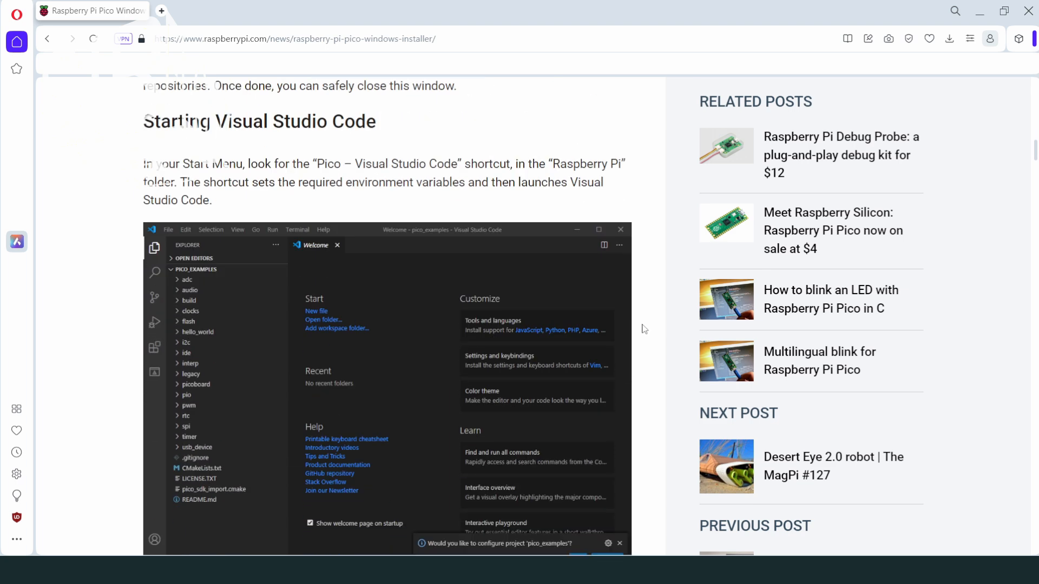
{"action": "mouse_move", "coordinate": [646, 343]}
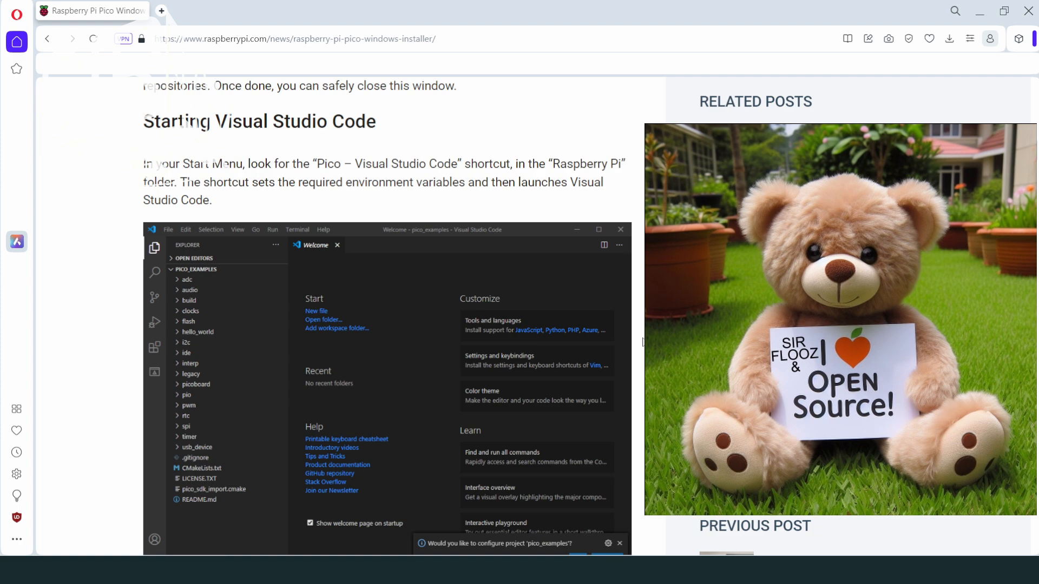
- Scroll the article past the build instructions to the Debug Probe section
{"action": "scroll", "scroll_direction": "down", "scroll_amount": 3}
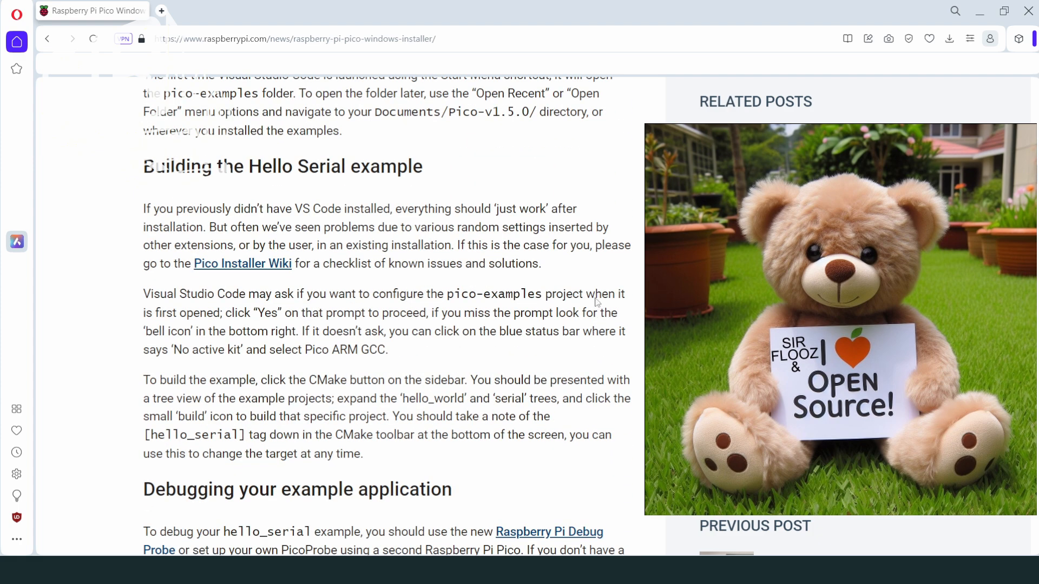
{"action": "mouse_move", "coordinate": [630, 277]}
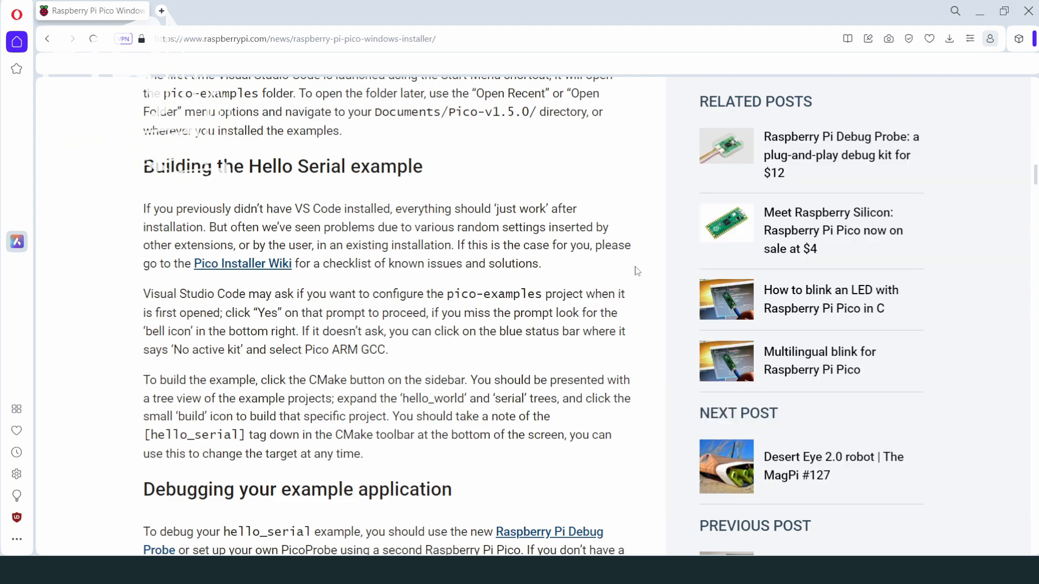
{"action": "mouse_move", "coordinate": [648, 276]}
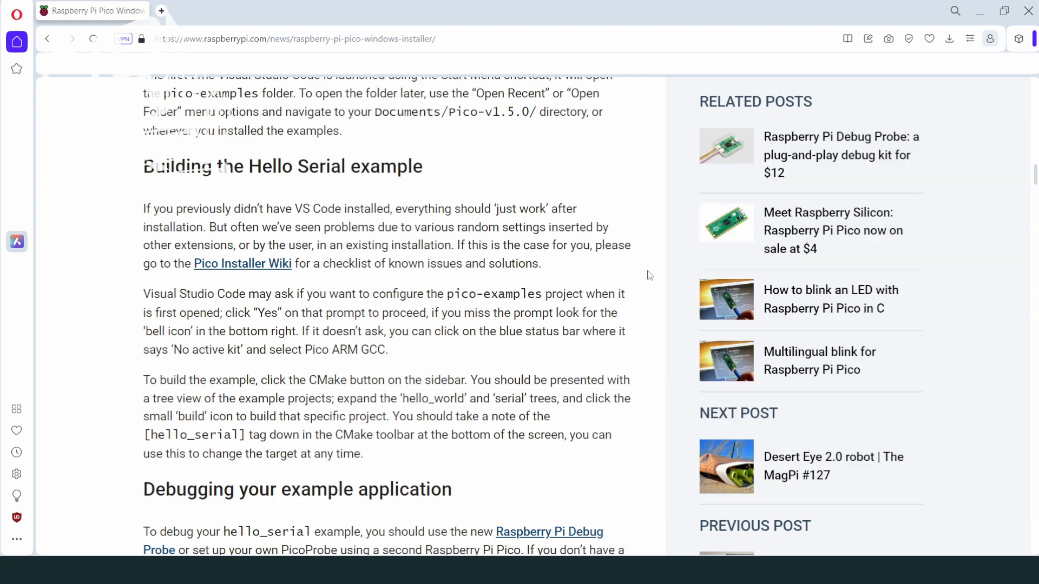
{"action": "scroll", "scroll_direction": "down", "scroll_amount": 3}
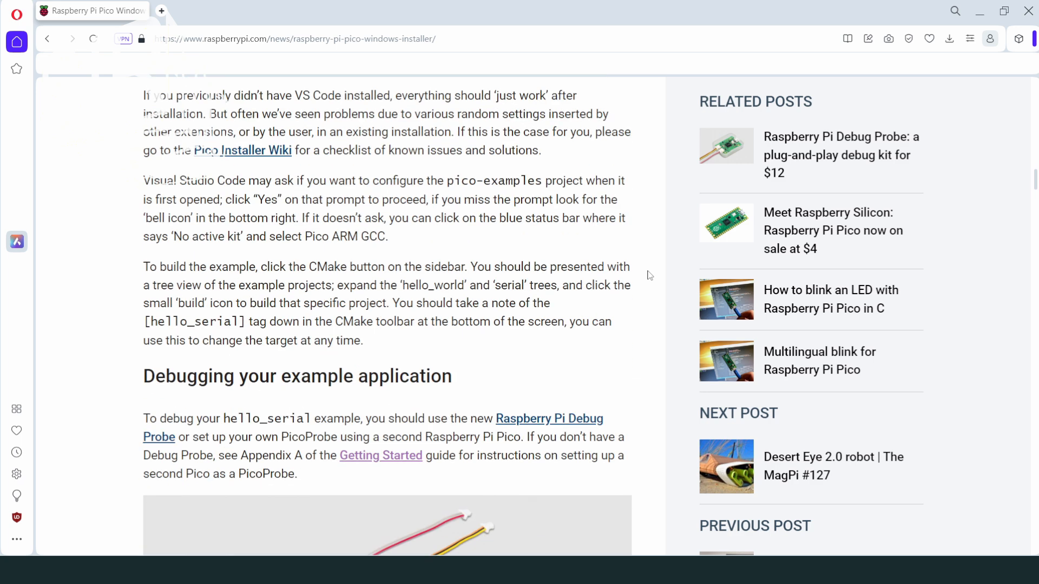
{"action": "scroll", "scroll_direction": "down", "scroll_amount": 3}
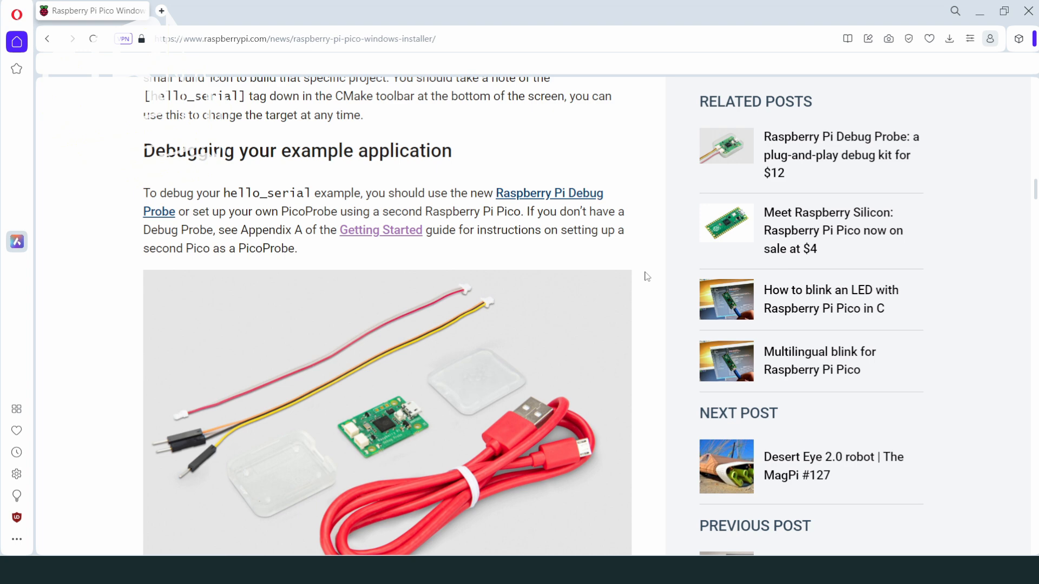
{"action": "scroll", "scroll_direction": "down", "scroll_amount": 3}
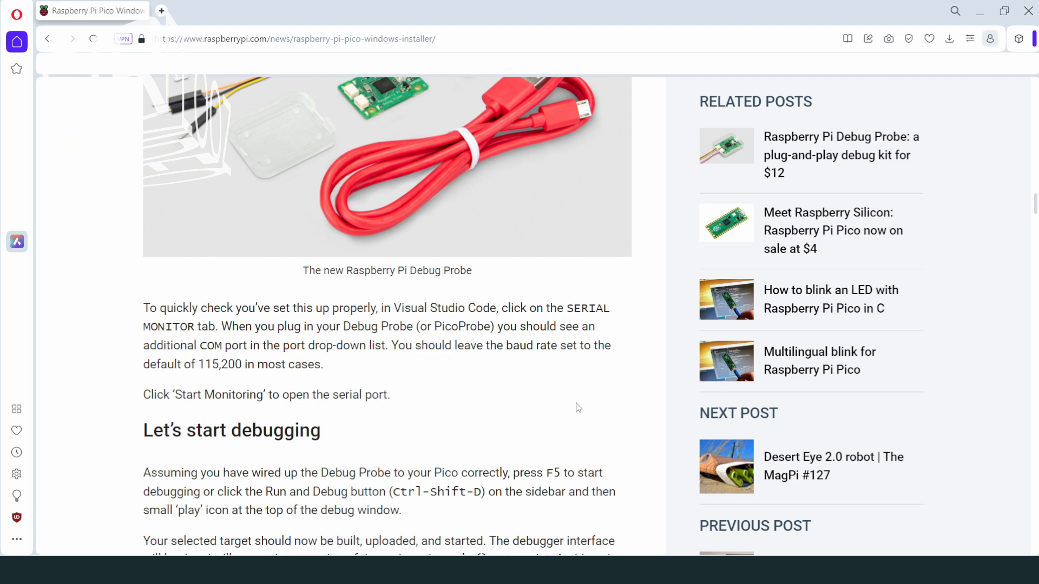
{"action": "scroll", "scroll_direction": "down", "scroll_amount": 3}
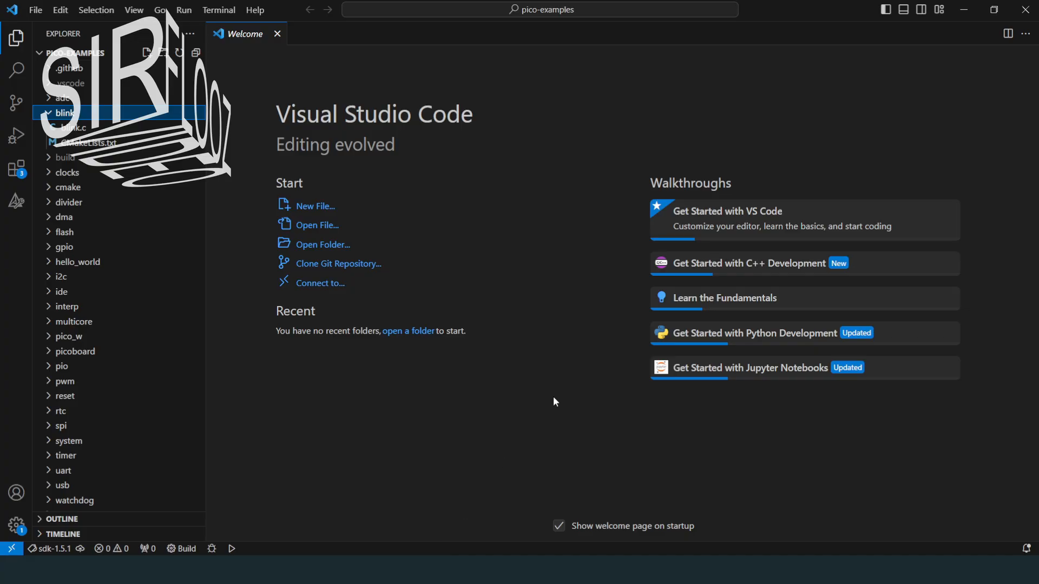
{"action": "mouse_move", "coordinate": [559, 422]}
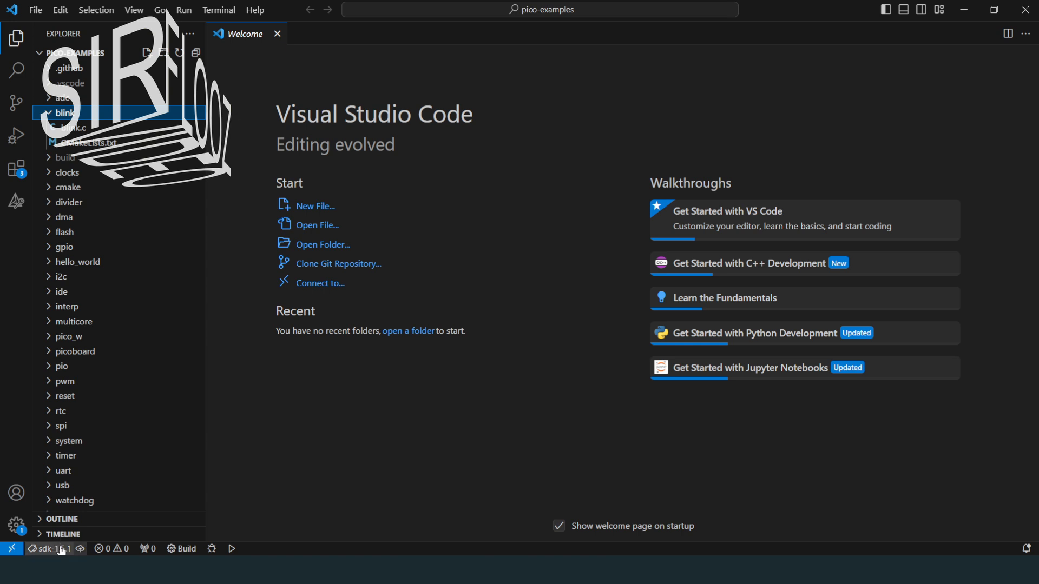
- Open blink.c from the pico-examples Explorer and let CMake configure
{"action": "double_click", "coordinate": [72, 128]}
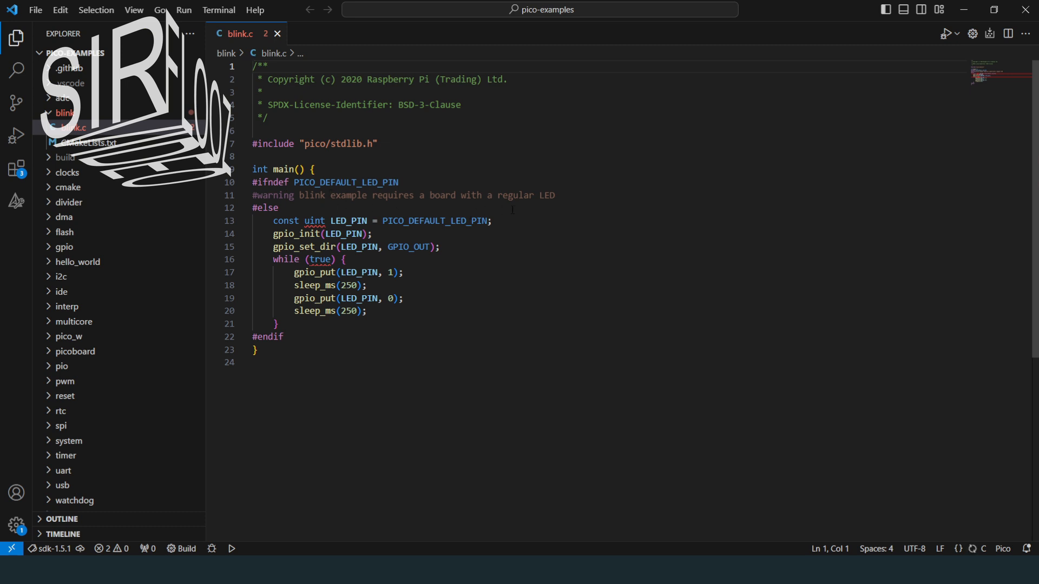
{"action": "mouse_move", "coordinate": [284, 234]}
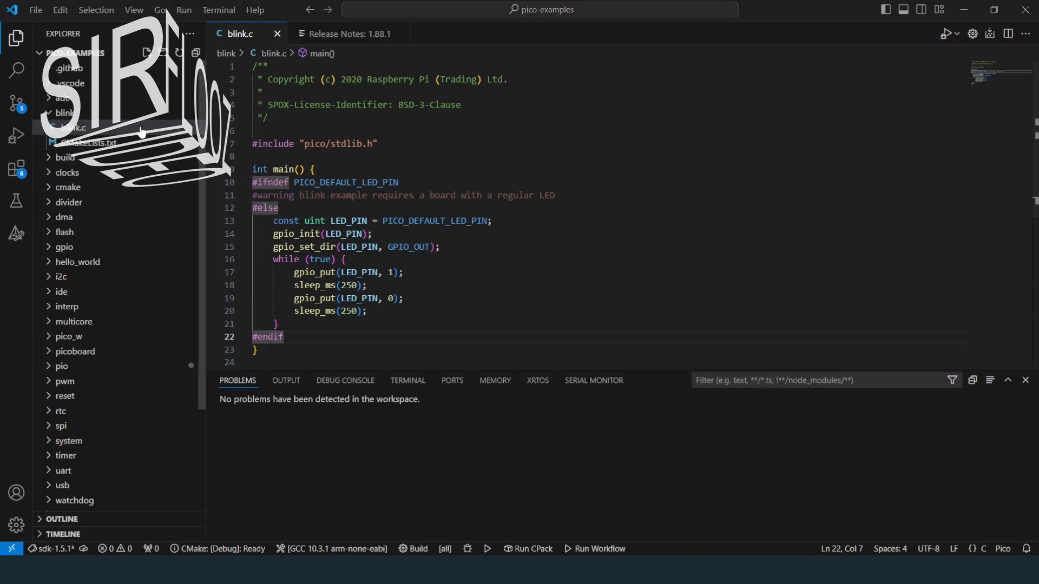
- Compile blink.c via its Explorer context menu, making blink the active target
{"action": "right_click", "coordinate": [72, 128]}
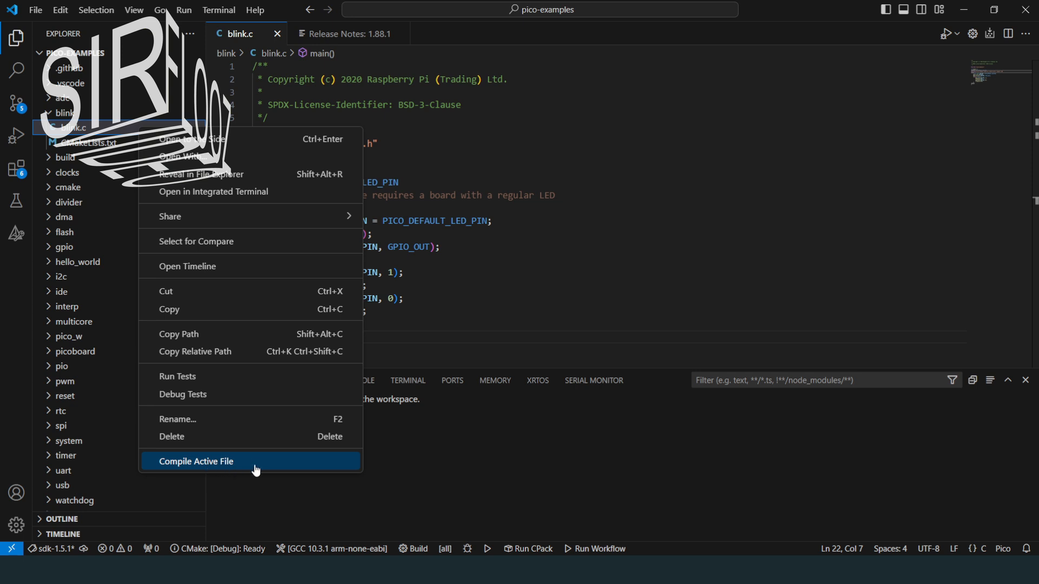
{"action": "mouse_move", "coordinate": [258, 466]}
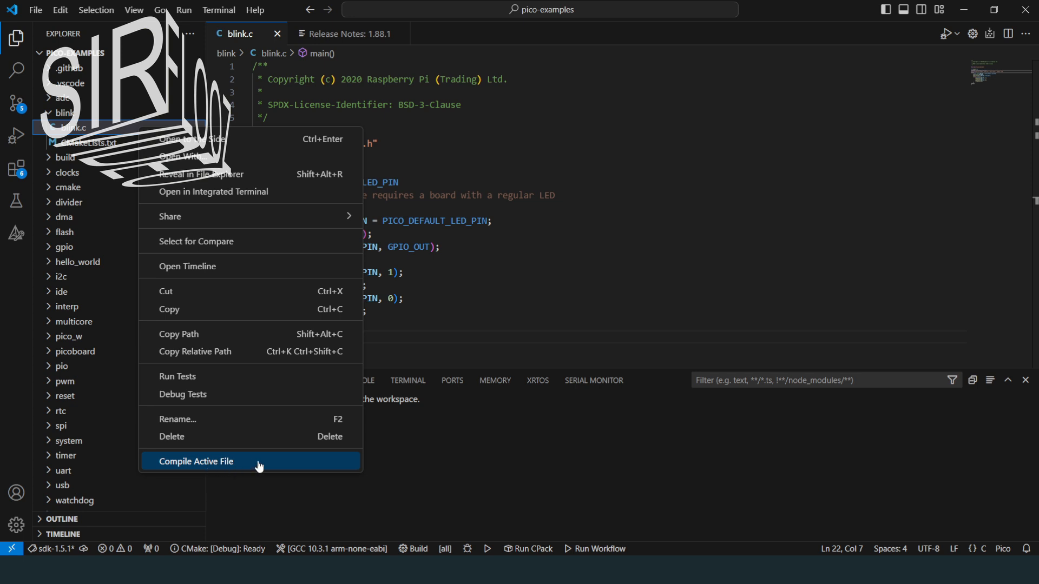
{"action": "left_click", "coordinate": [196, 461]}
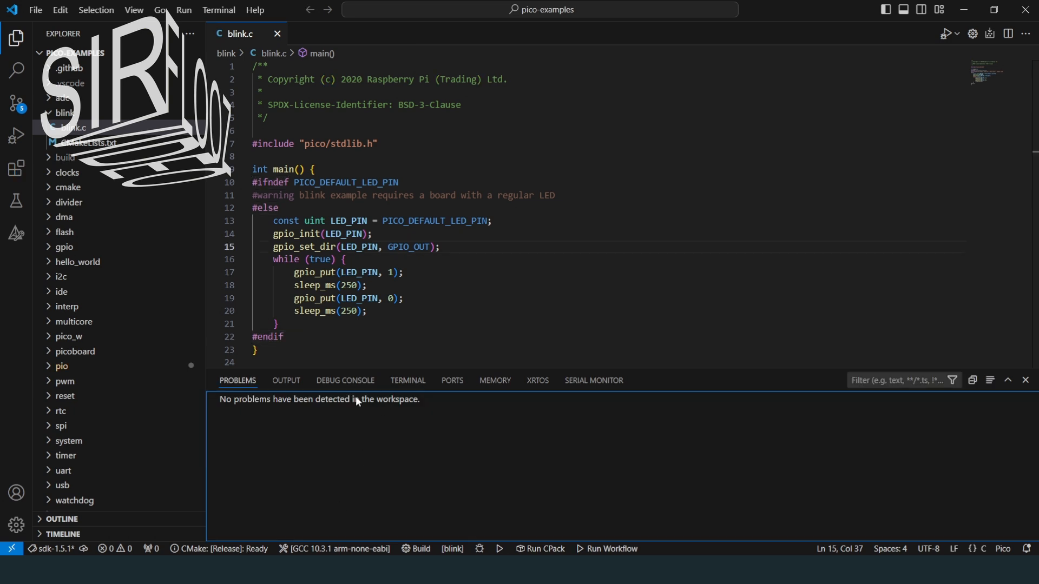
{"action": "mouse_move", "coordinate": [219, 548]}
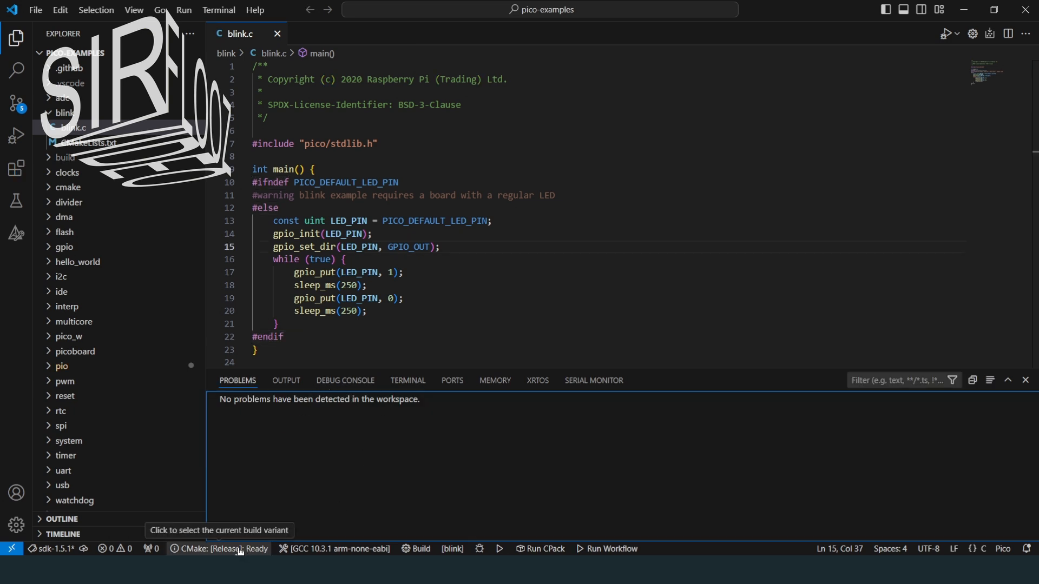
- Set the CMake build variant to Release and build the blink target
{"action": "left_click", "coordinate": [218, 549]}
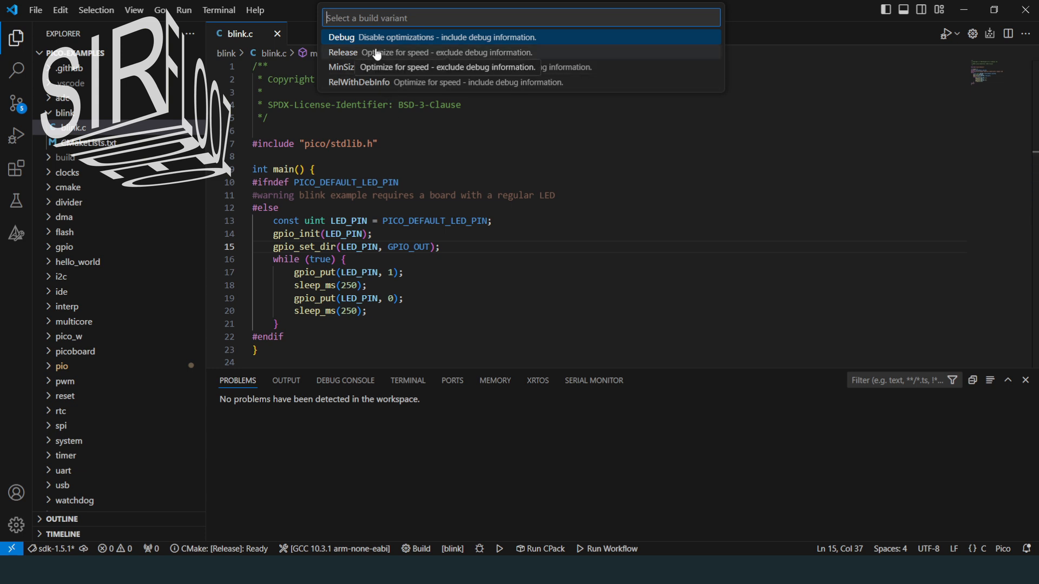
{"action": "left_click", "coordinate": [343, 52]}
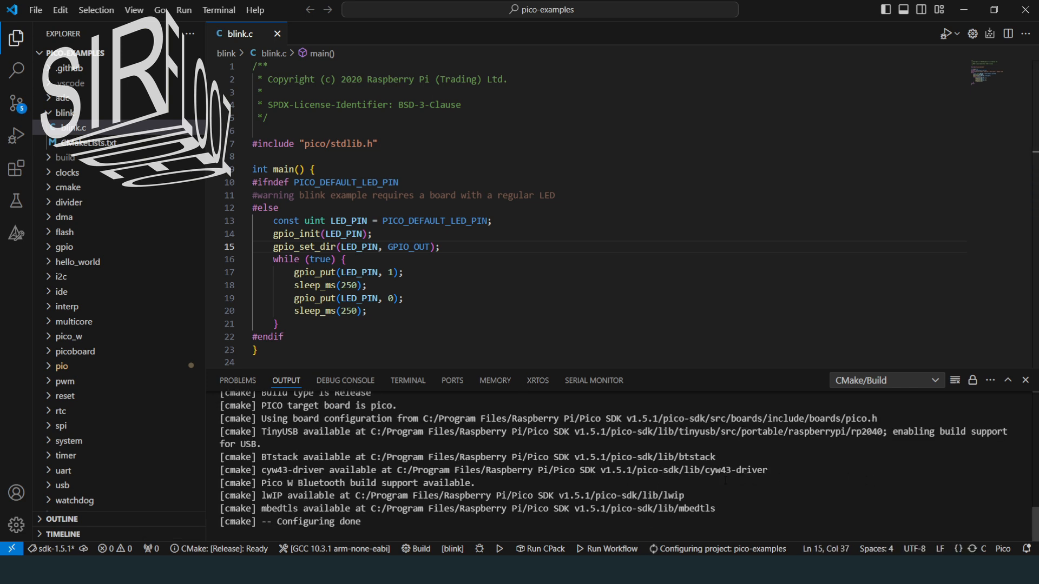
{"action": "mouse_move", "coordinate": [415, 549]}
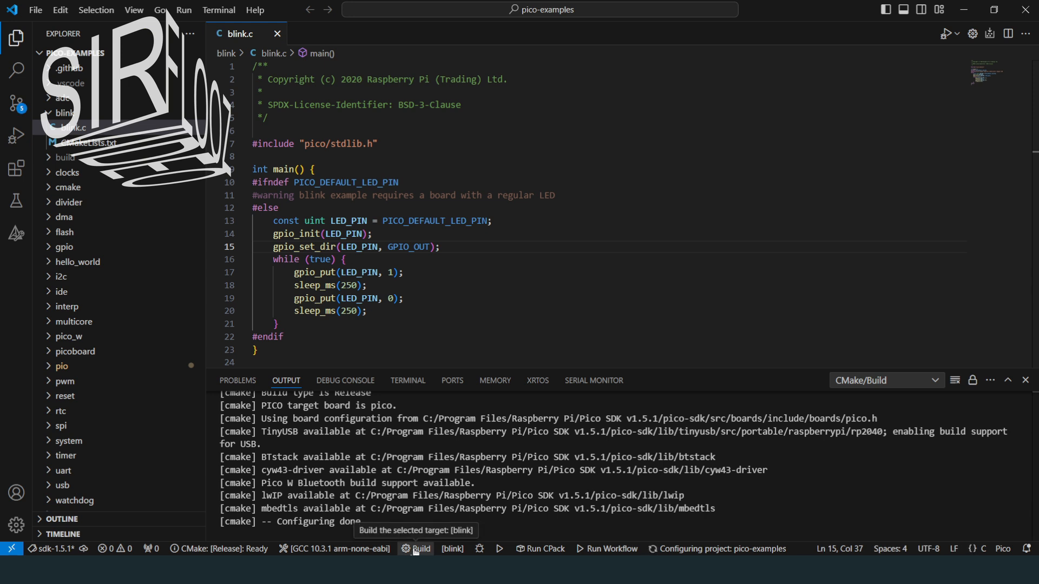
{"action": "left_click", "coordinate": [415, 549]}
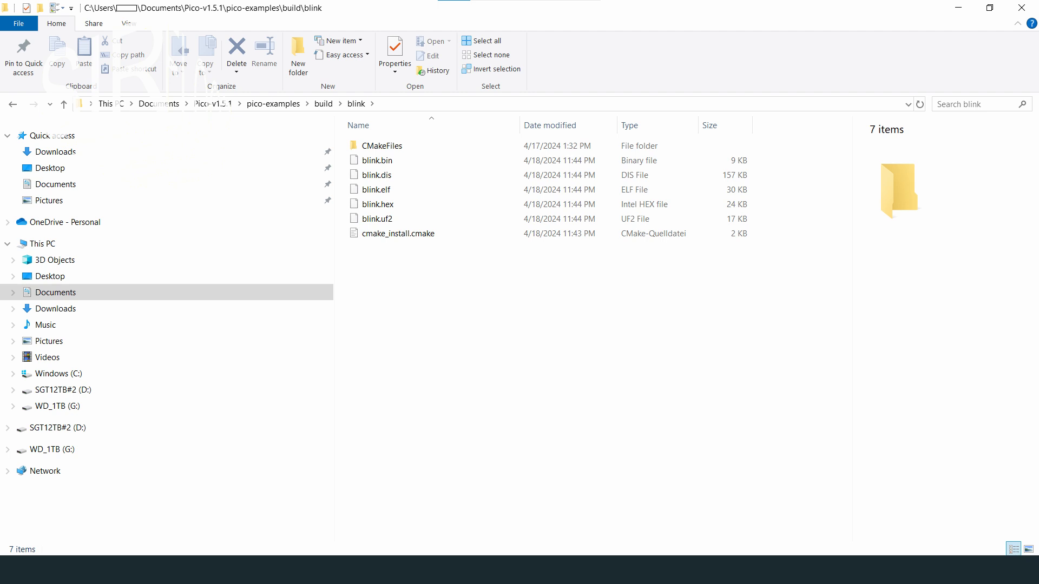
- Select blink.uf2 in the build\blink output folder
{"action": "left_click", "coordinate": [376, 216]}
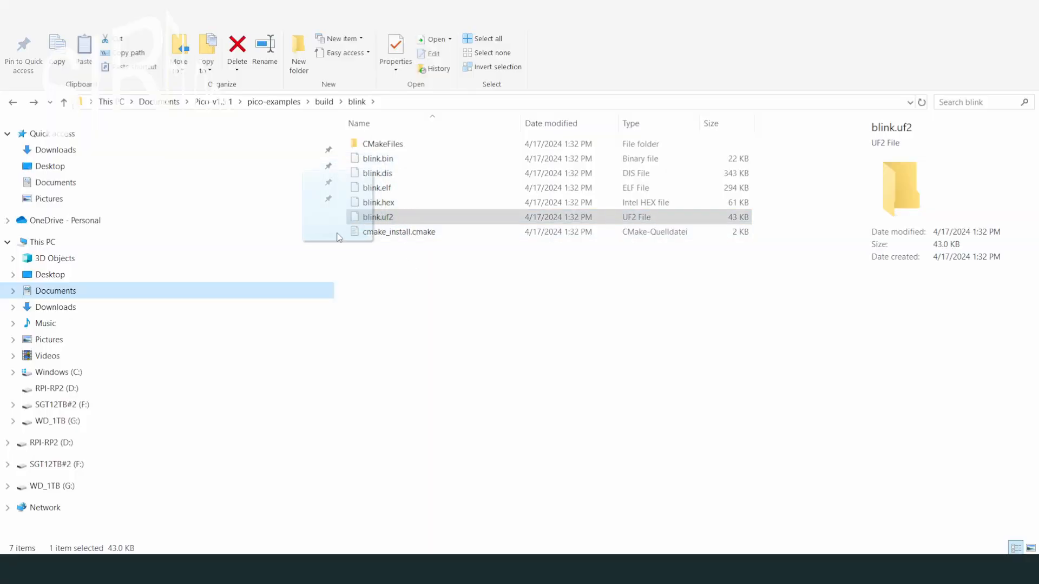
- Drag blink.uf2 onto the RPI-RP2 (D:) drive to flash the Pico
{"action": "left_click_drag", "start_coordinate": [376, 217], "coordinate": [85, 388]}
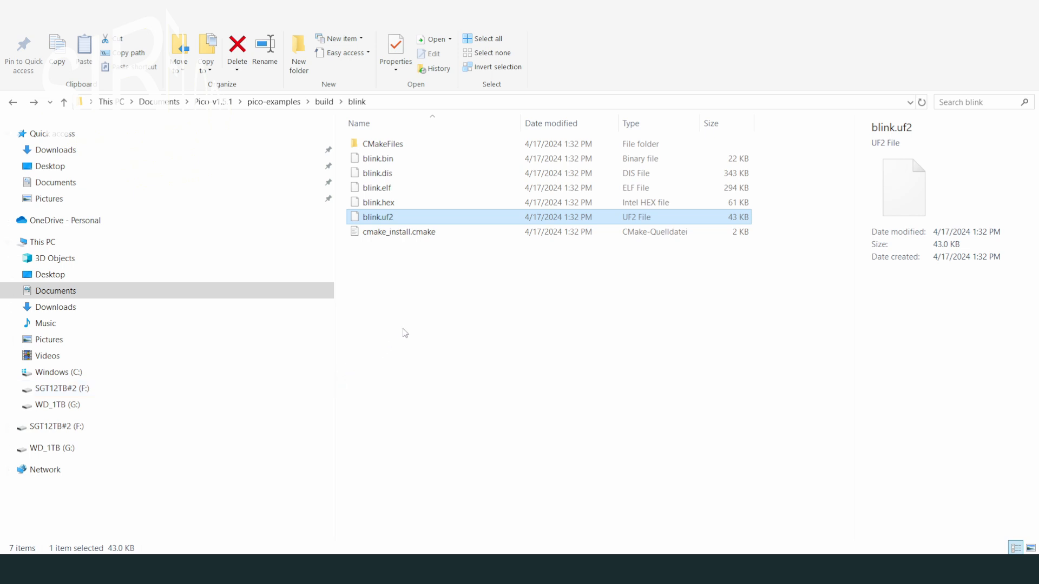
{"action": "mouse_move", "coordinate": [461, 327]}
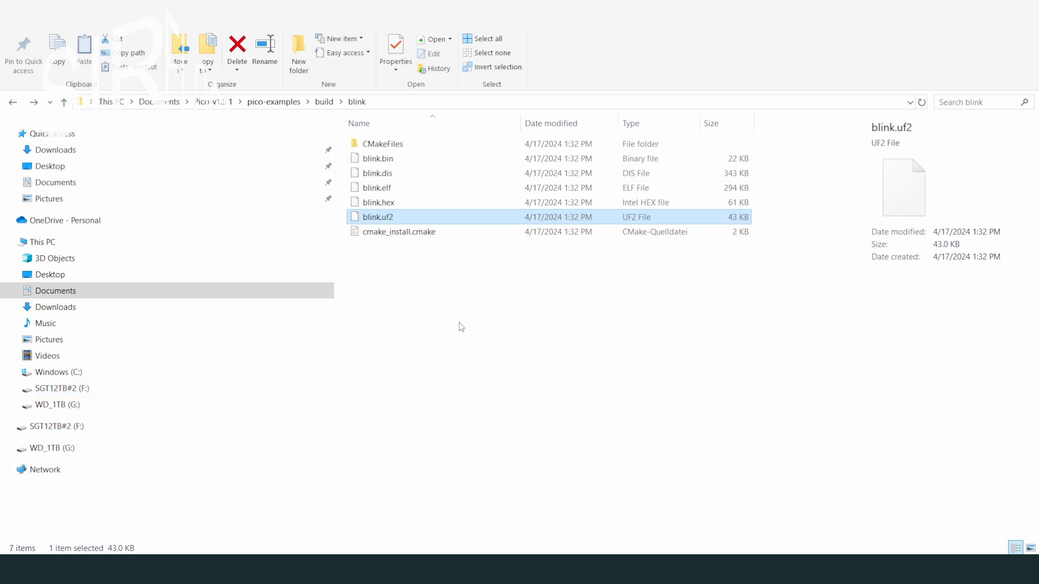